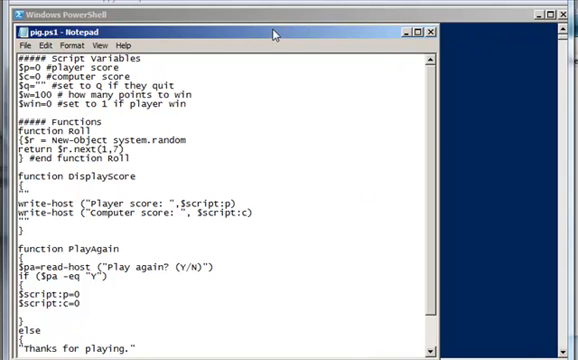
{"action": "mouse_move", "coordinate": [270, 35]}
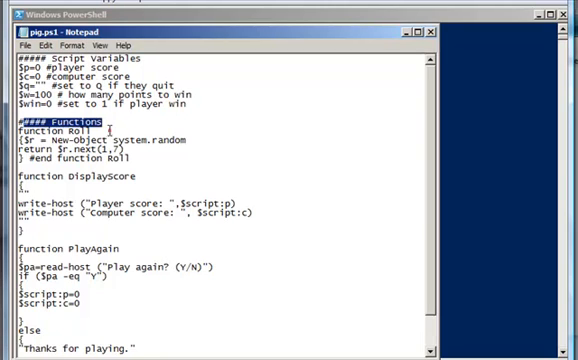
Scroll down to PlayerTurn's while loop and highlight its loop condition.
{"action": "left_click", "coordinate": [140, 139]}
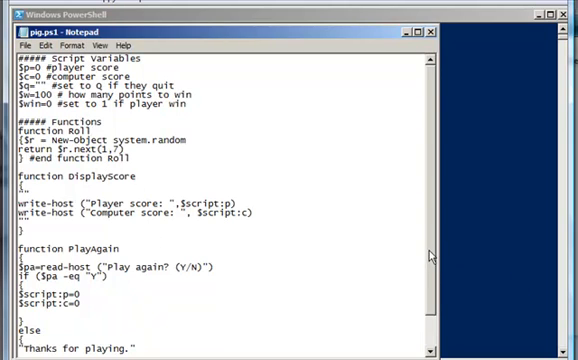
{"action": "scroll", "scroll_direction": "down", "scroll_amount": 3}
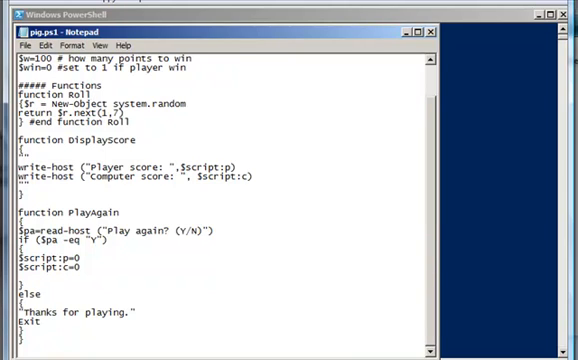
{"action": "mouse_move", "coordinate": [113, 340]}
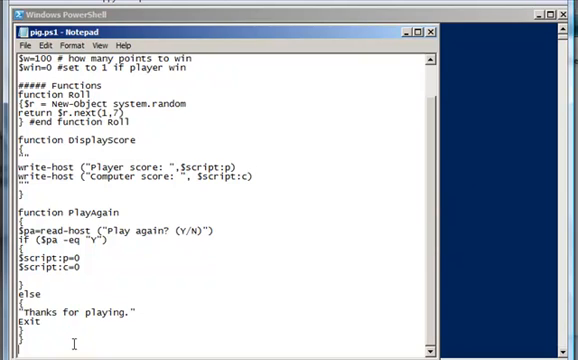
{"action": "scroll", "scroll_direction": "down", "scroll_amount": 3}
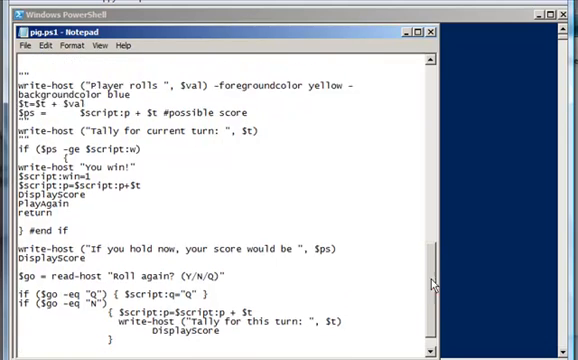
{"action": "scroll", "scroll_direction": "down", "scroll_amount": 3}
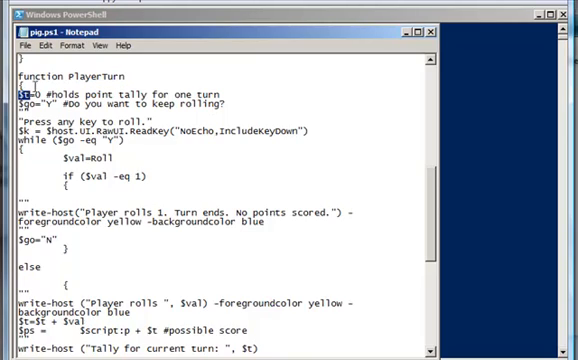
{"action": "mouse_move", "coordinate": [78, 58]}
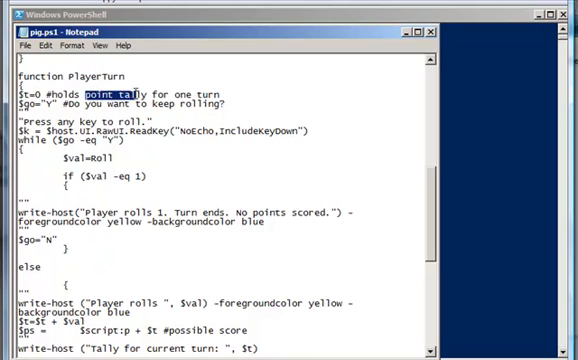
{"action": "mouse_move", "coordinate": [144, 75]}
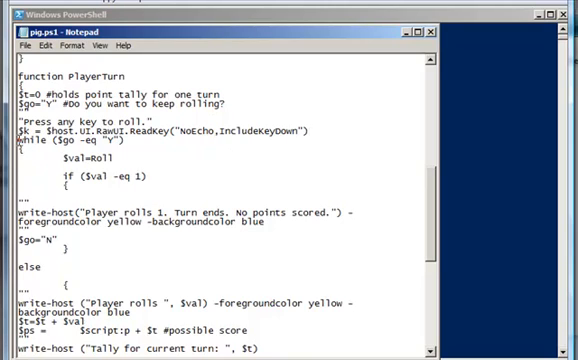
{"action": "double_click", "coordinate": [33, 148]}
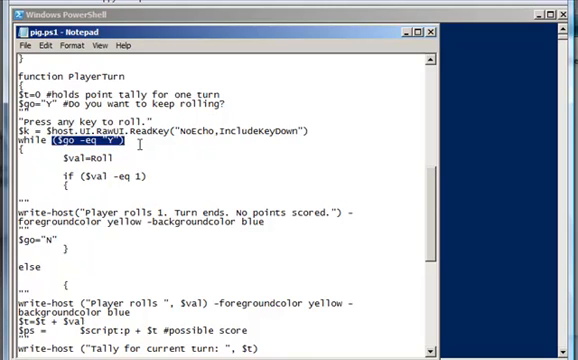
{"action": "left_click", "coordinate": [155, 144]}
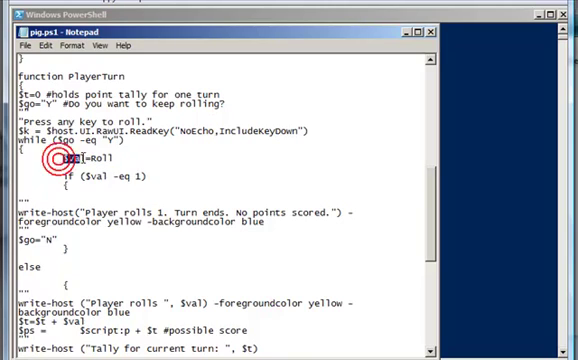
Highlight the $val variable and Roll call, then scroll to the else branch.
{"action": "double_click", "coordinate": [72, 158]}
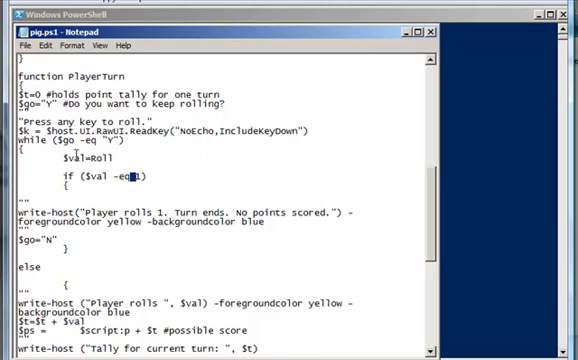
{"action": "double_click", "coordinate": [98, 157]}
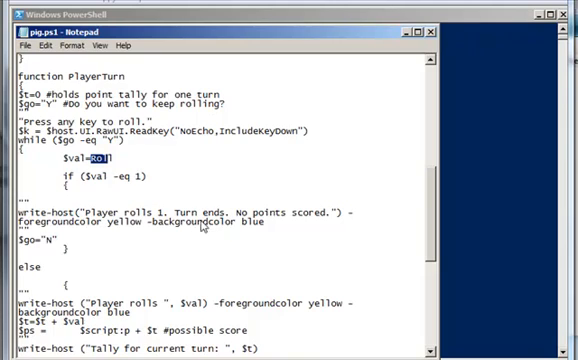
{"action": "mouse_move", "coordinate": [279, 226]}
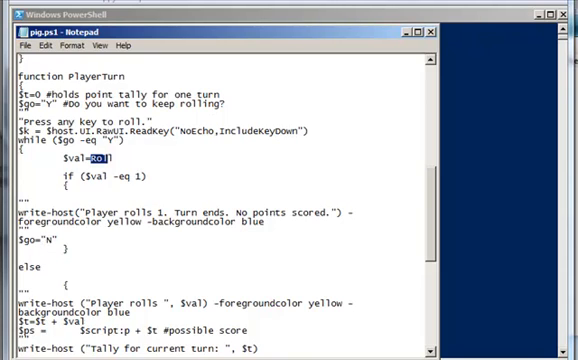
{"action": "scroll", "scroll_direction": "down", "scroll_amount": 3}
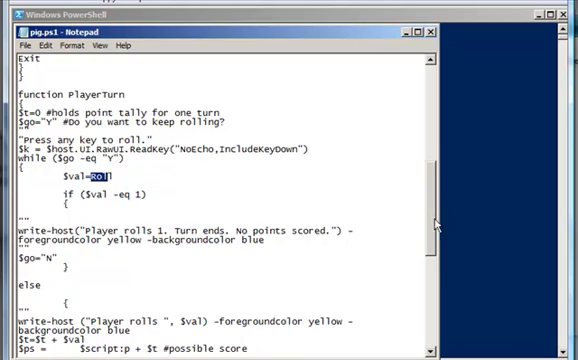
{"action": "scroll", "scroll_direction": "down", "scroll_amount": 3}
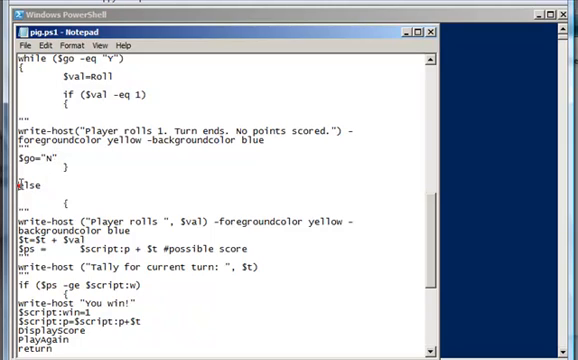
{"action": "double_click", "coordinate": [33, 186]}
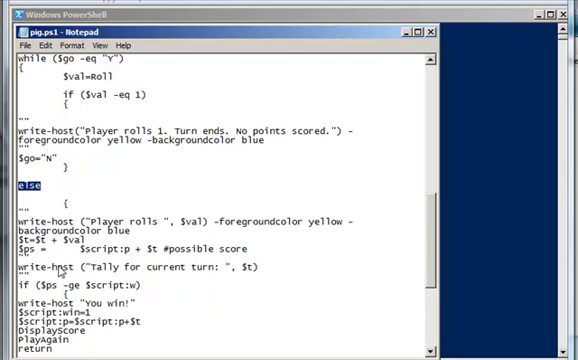
{"action": "mouse_move", "coordinate": [57, 271]}
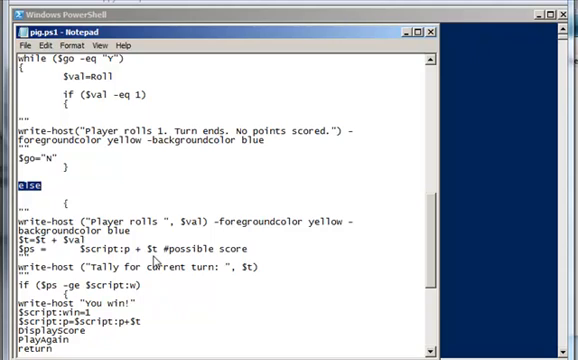
{"action": "mouse_move", "coordinate": [150, 262]}
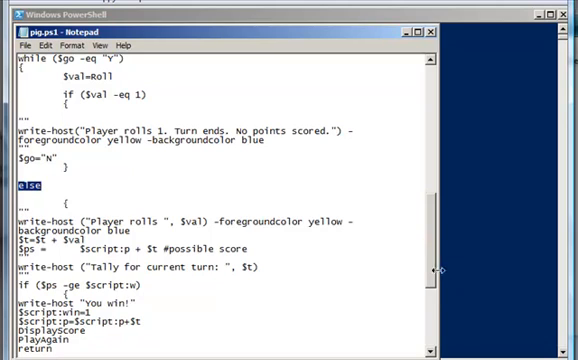
{"action": "mouse_move", "coordinate": [433, 256]}
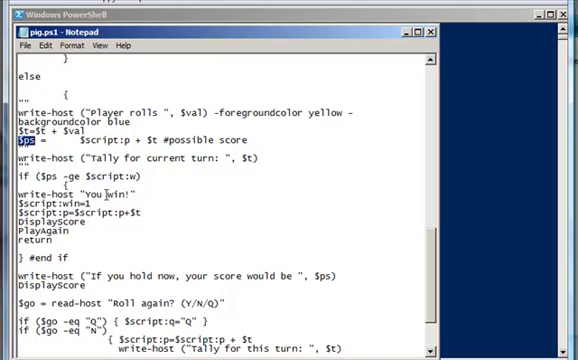
{"action": "mouse_move", "coordinate": [120, 192]}
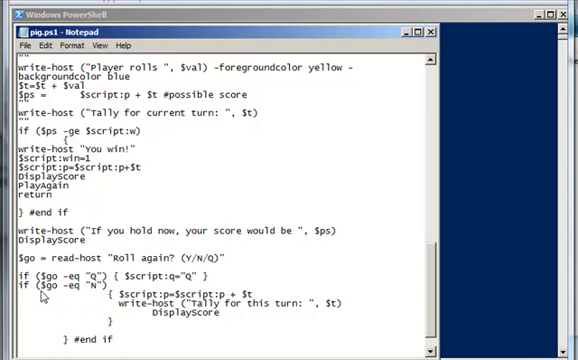
{"action": "mouse_move", "coordinate": [88, 287]}
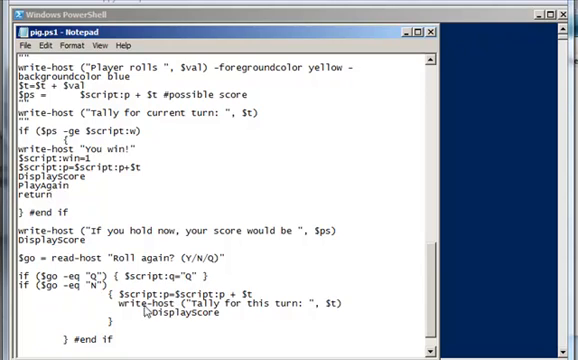
{"action": "mouse_move", "coordinate": [210, 322]}
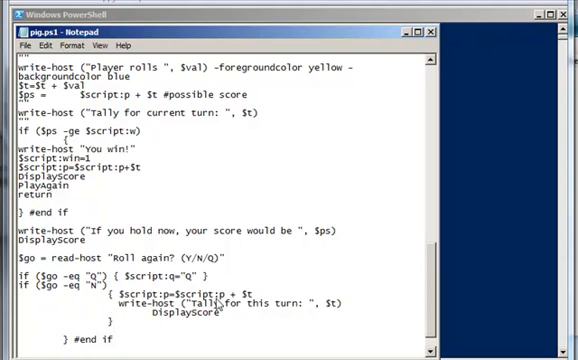
{"action": "mouse_move", "coordinate": [228, 318]}
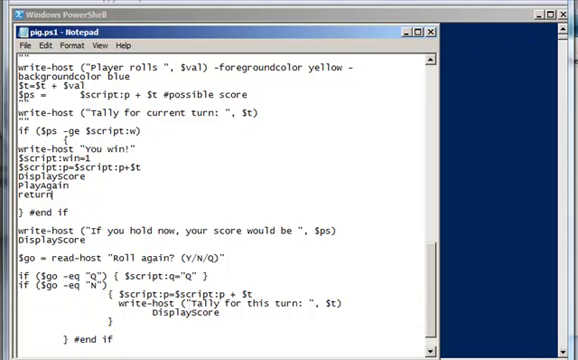
{"action": "mouse_move", "coordinate": [426, 275]}
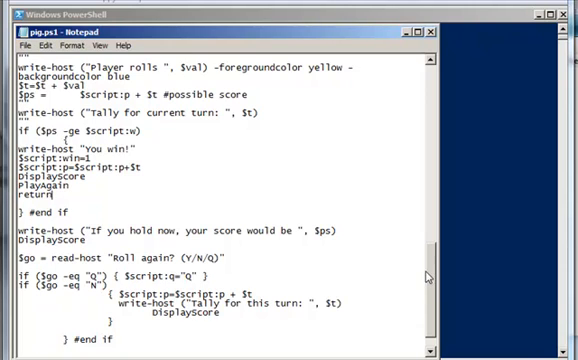
Scroll past '# end while' to the 'function ComputerTurn' line and its five-roll loop.
{"action": "scroll", "scroll_direction": "down", "scroll_amount": 3}
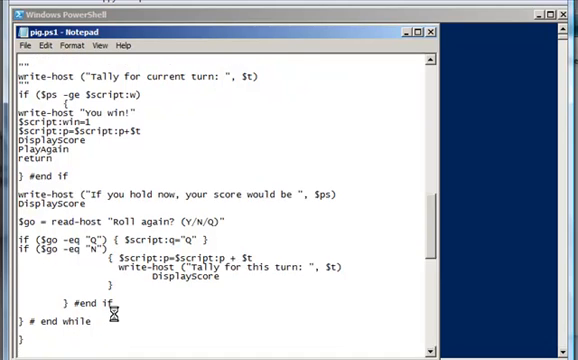
{"action": "scroll", "scroll_direction": "down", "scroll_amount": 3}
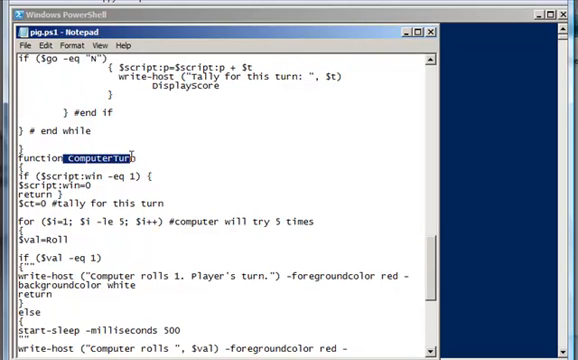
{"action": "left_click", "coordinate": [465, 278]}
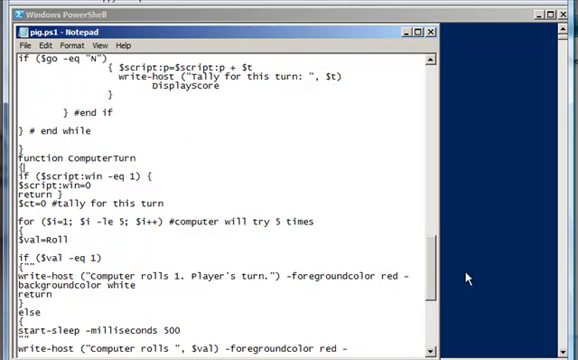
{"action": "scroll", "scroll_direction": "down", "scroll_amount": 3}
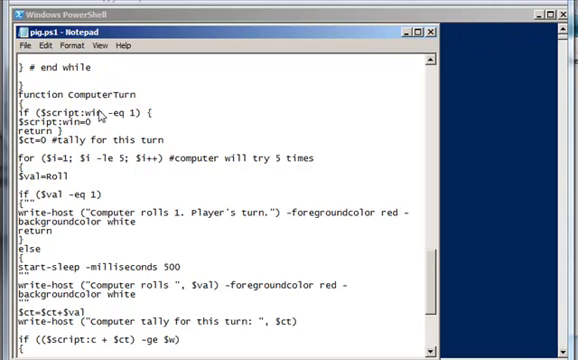
{"action": "mouse_move", "coordinate": [88, 108]}
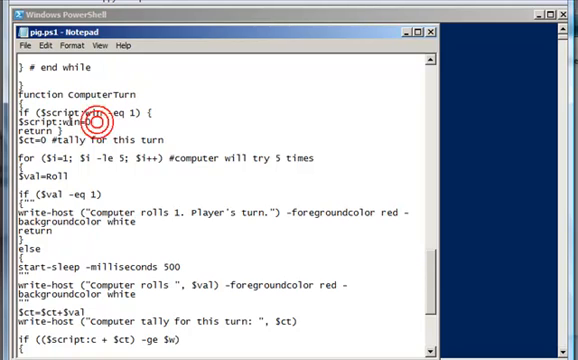
{"action": "double_click", "coordinate": [34, 132]}
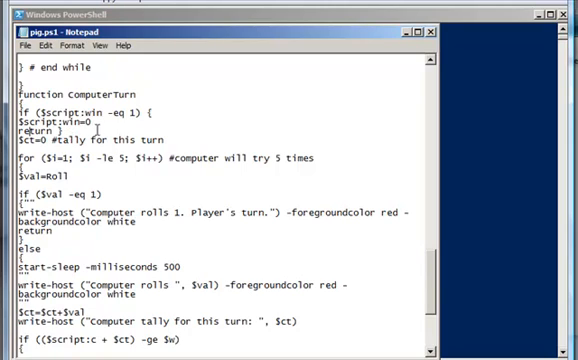
{"action": "mouse_move", "coordinate": [93, 103]}
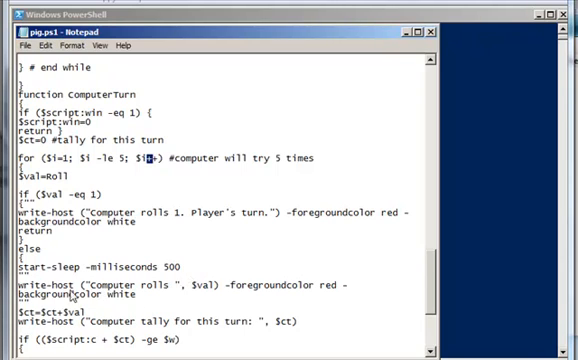
{"action": "mouse_move", "coordinate": [28, 297]}
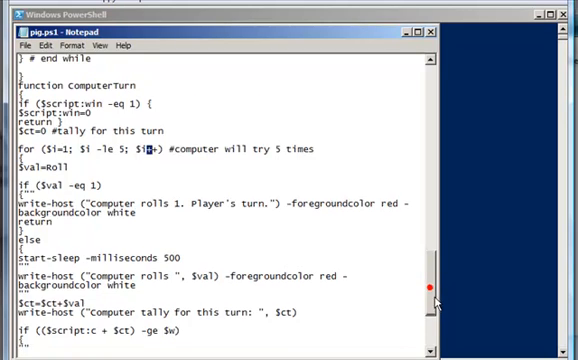
Scroll down to the 'Computer wins.' block and '#end for' in ComputerTurn.
{"action": "scroll", "scroll_direction": "down", "scroll_amount": 3}
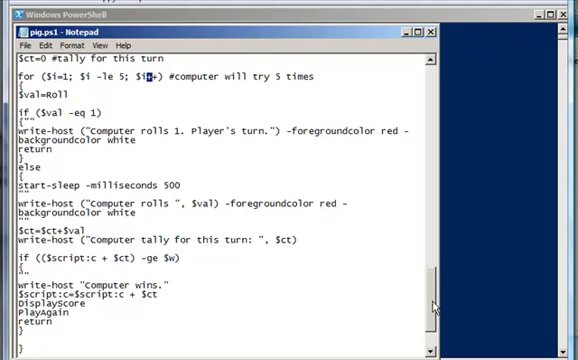
{"action": "scroll", "scroll_direction": "down", "scroll_amount": 3}
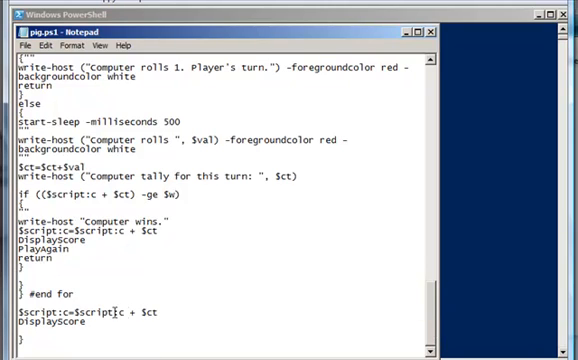